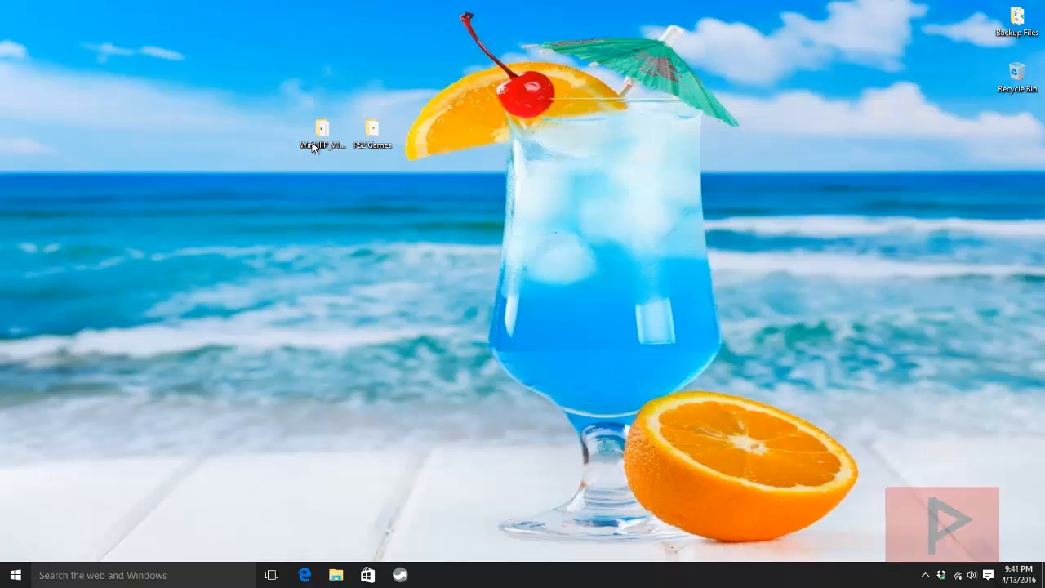
# - Launch WinHIIP.exe from the WinHIIP_V1.7.6 folder on the desktop
pyautogui.doubleClick(321, 130)
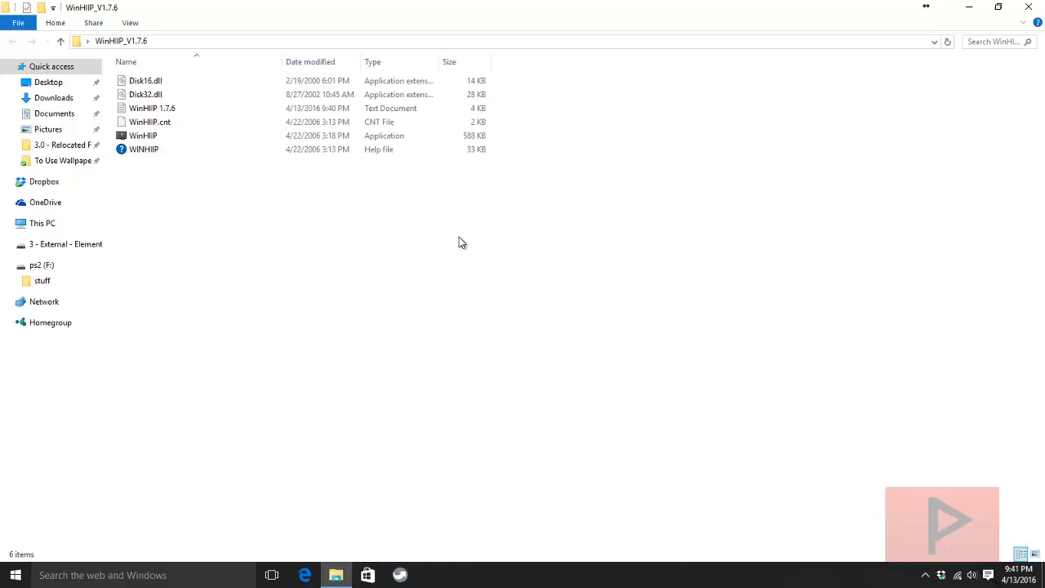
pyautogui.rightClick(142, 136)
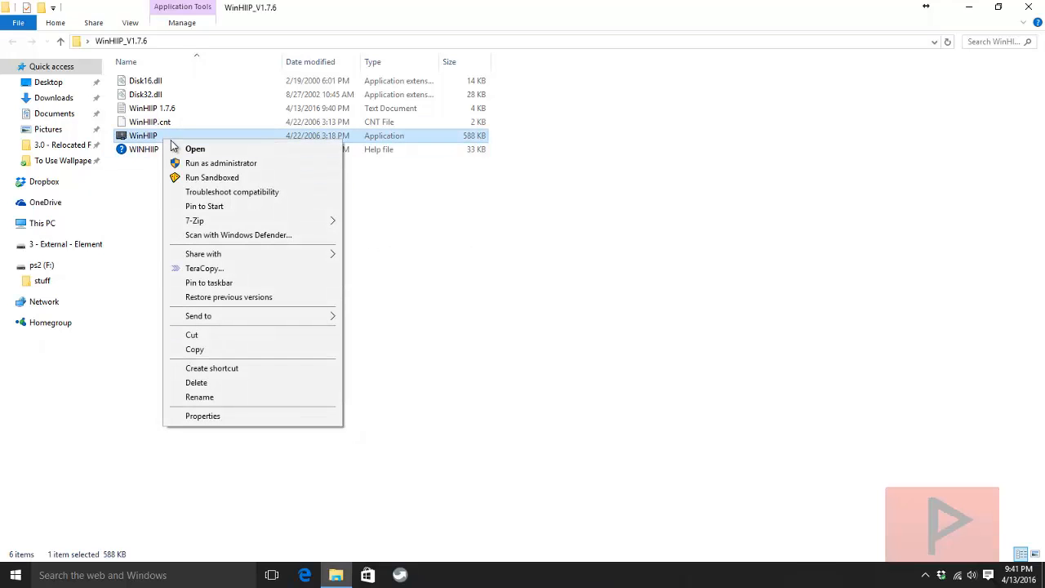
pyautogui.click(196, 149)
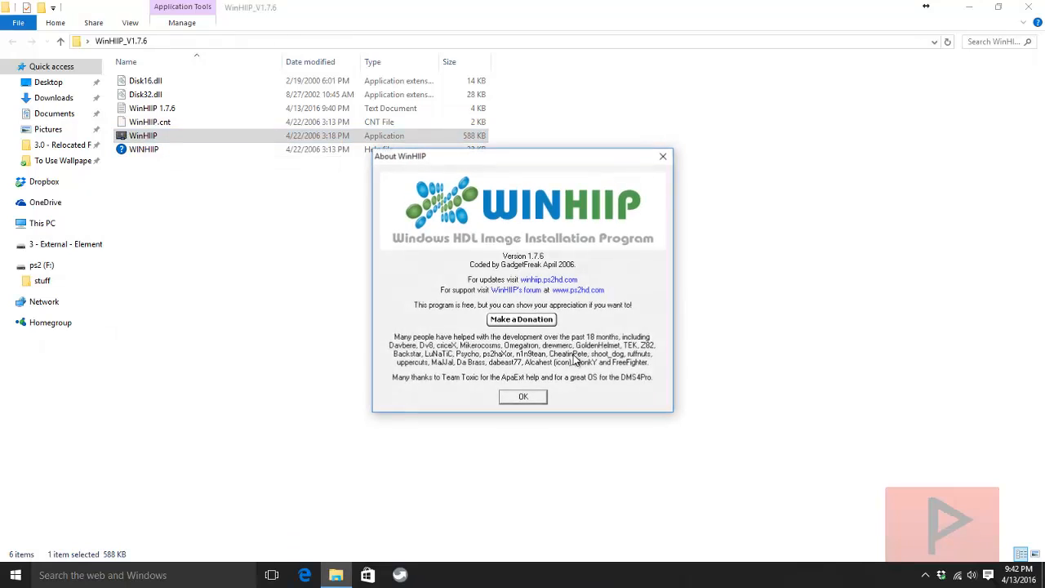
# - Dismiss the About box, select Drive 4 (PS2, 232.88 GB) and acknowledge the write error
pyautogui.click(523, 396)
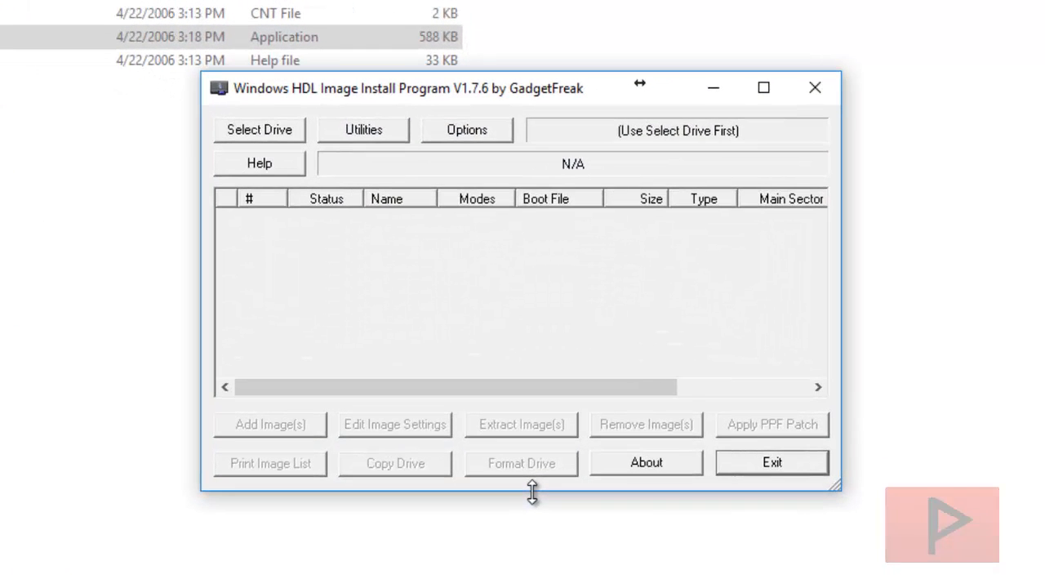
pyautogui.moveTo(357, 192)
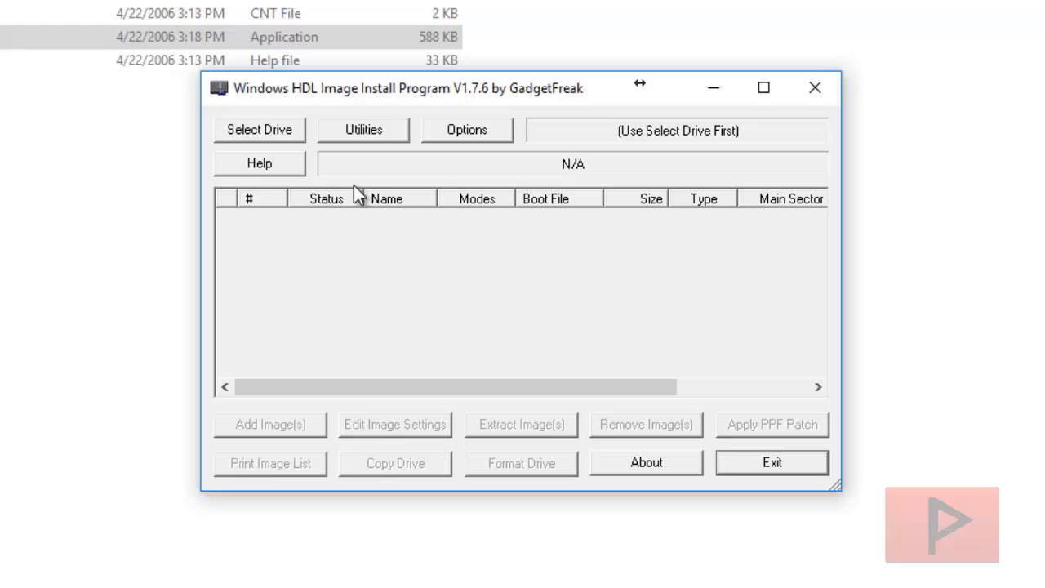
pyautogui.click(258, 130)
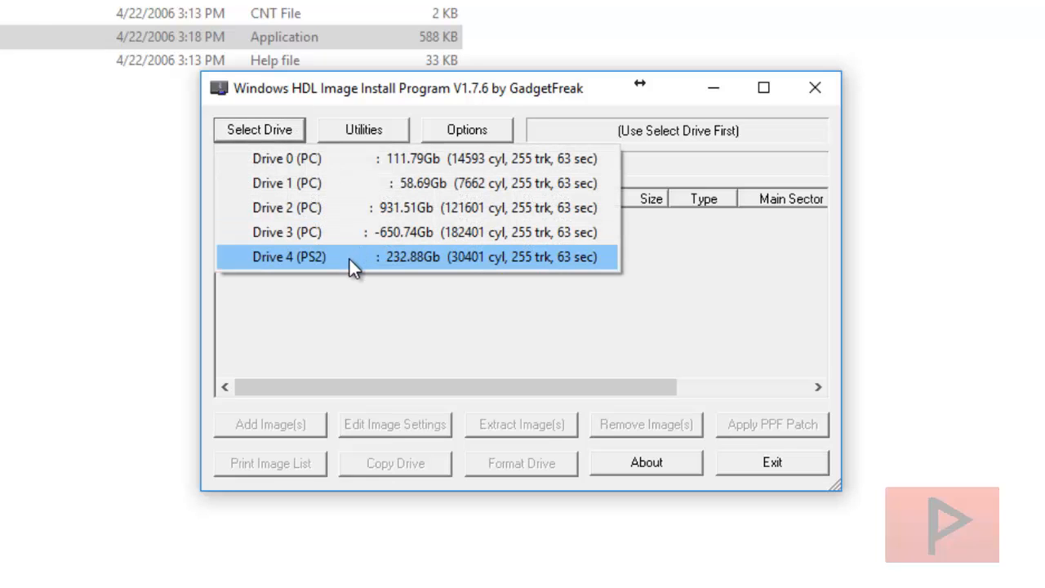
pyautogui.click(291, 258)
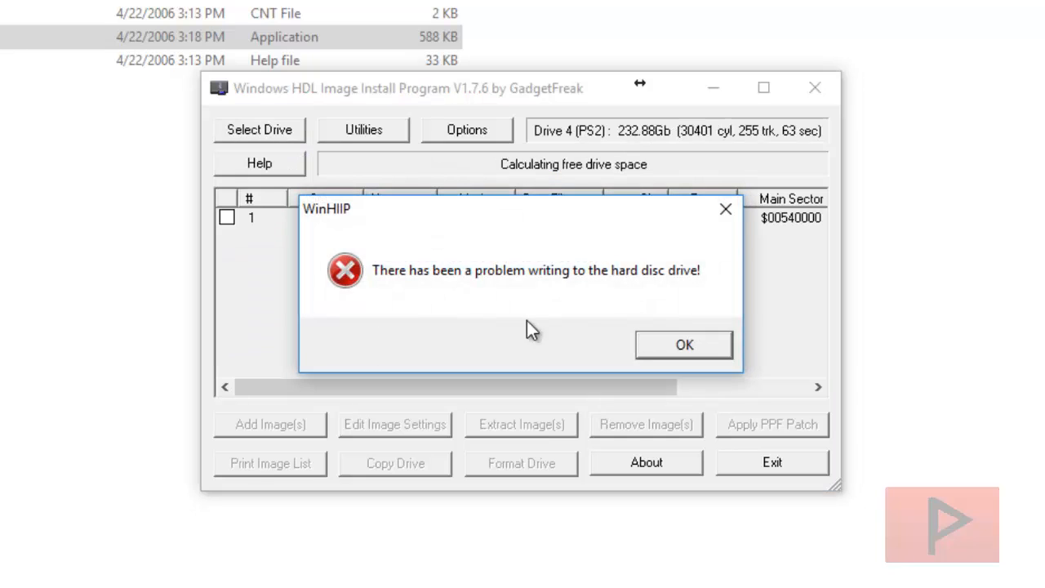
pyautogui.click(684, 343)
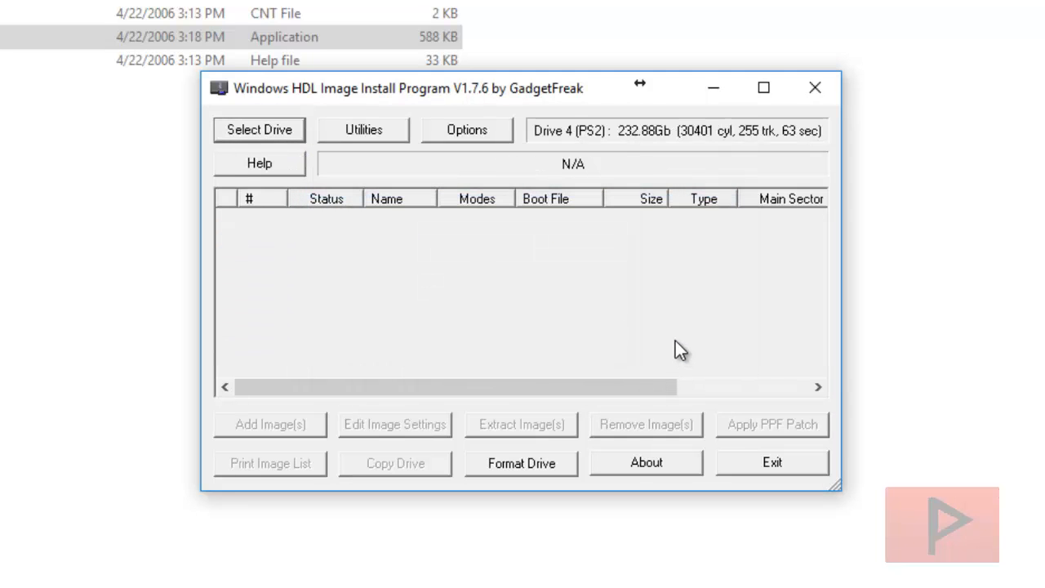
pyautogui.click(521, 464)
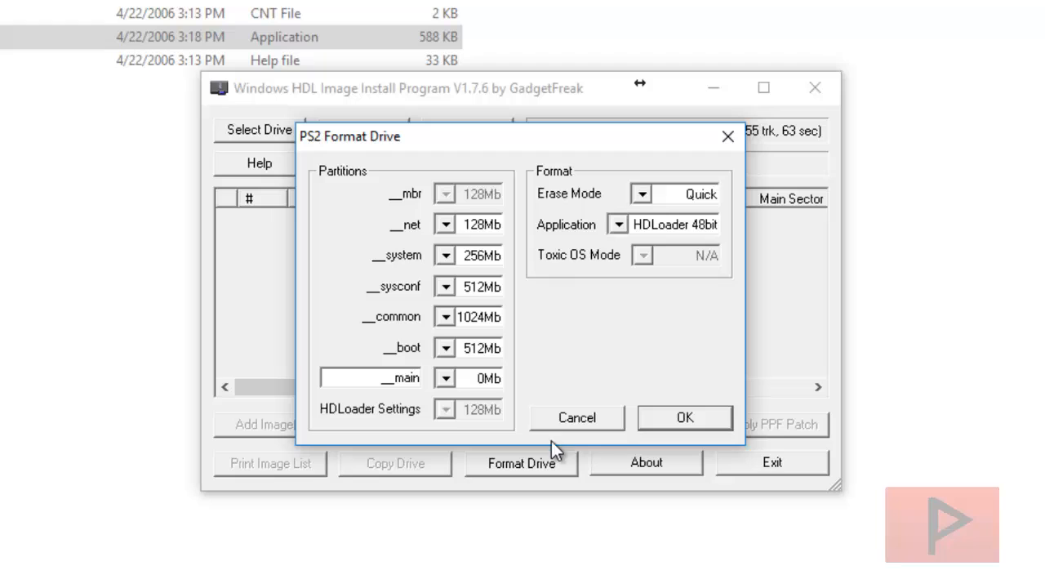
pyautogui.moveTo(659, 338)
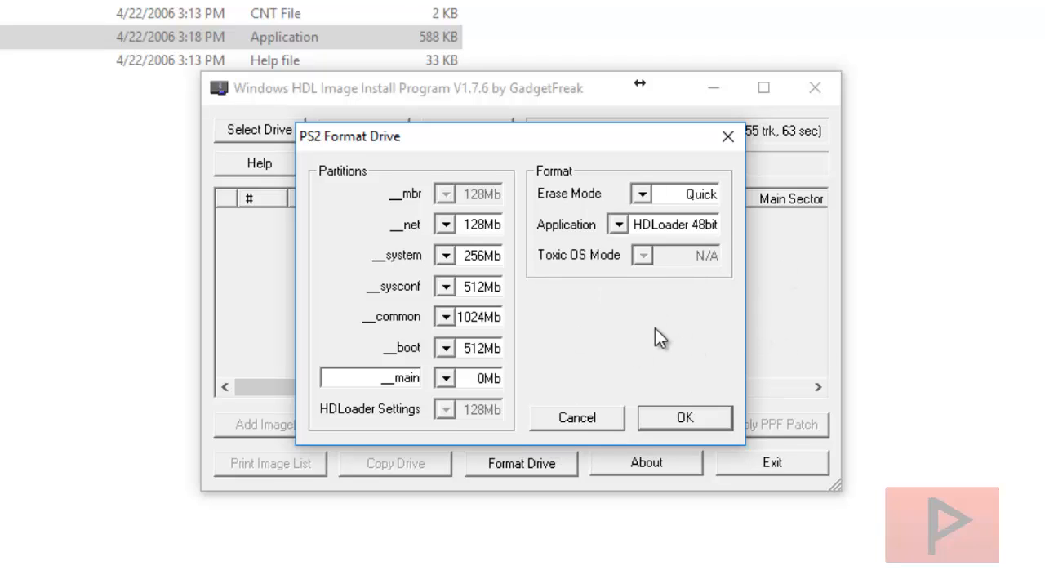
pyautogui.moveTo(656, 310)
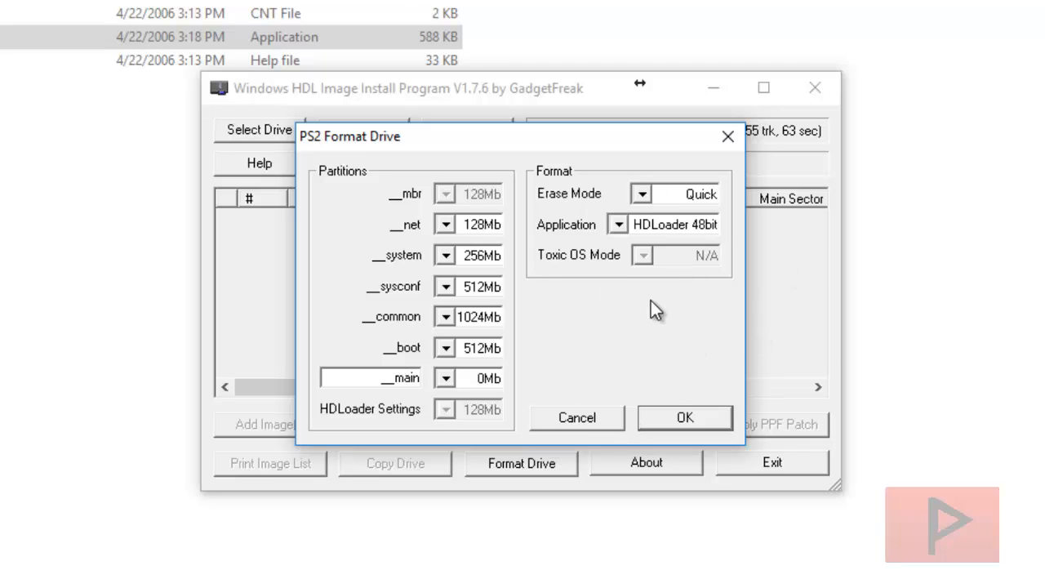
pyautogui.moveTo(645, 232)
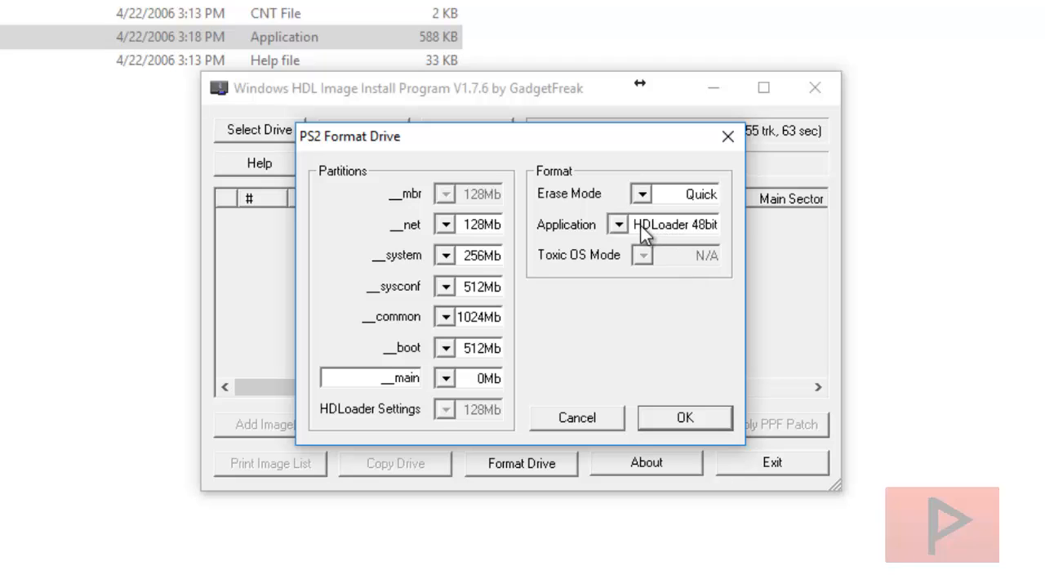
pyautogui.click(685, 418)
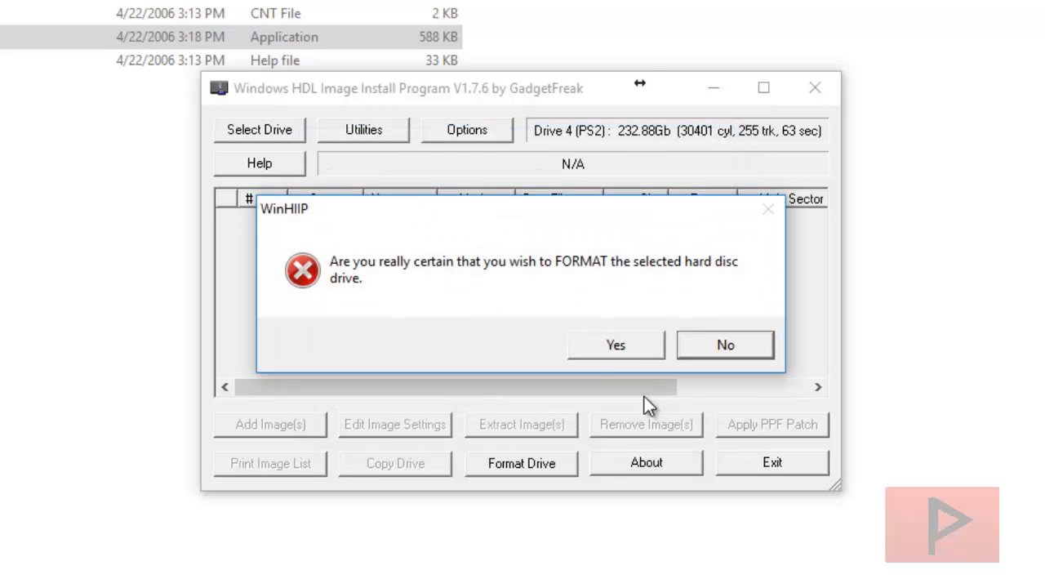
pyautogui.click(616, 343)
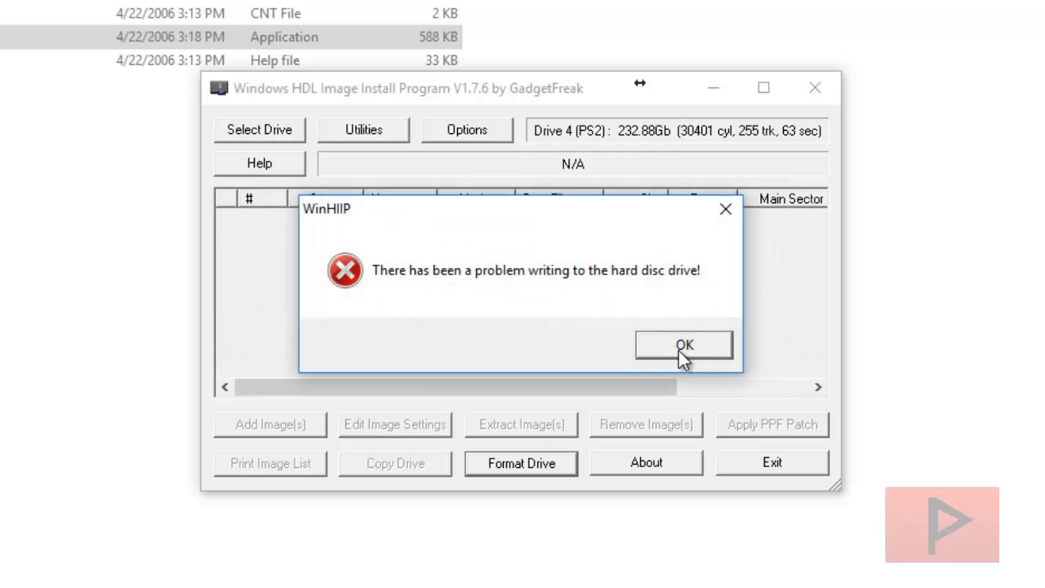
pyautogui.click(685, 345)
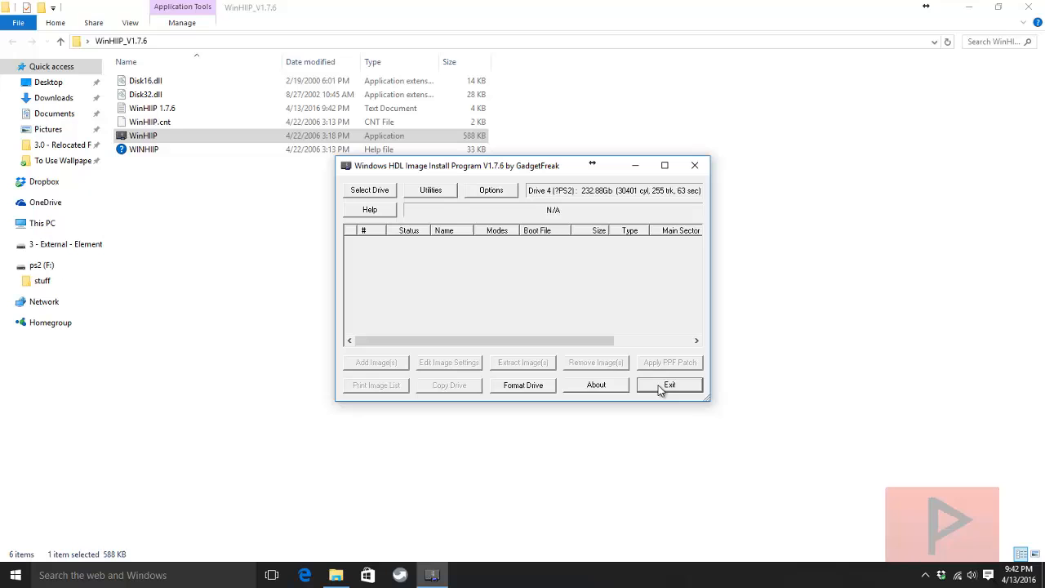
# - Exit WinHIIP and launch Computer Management from Control Panel's Administrative Tools
pyautogui.click(670, 386)
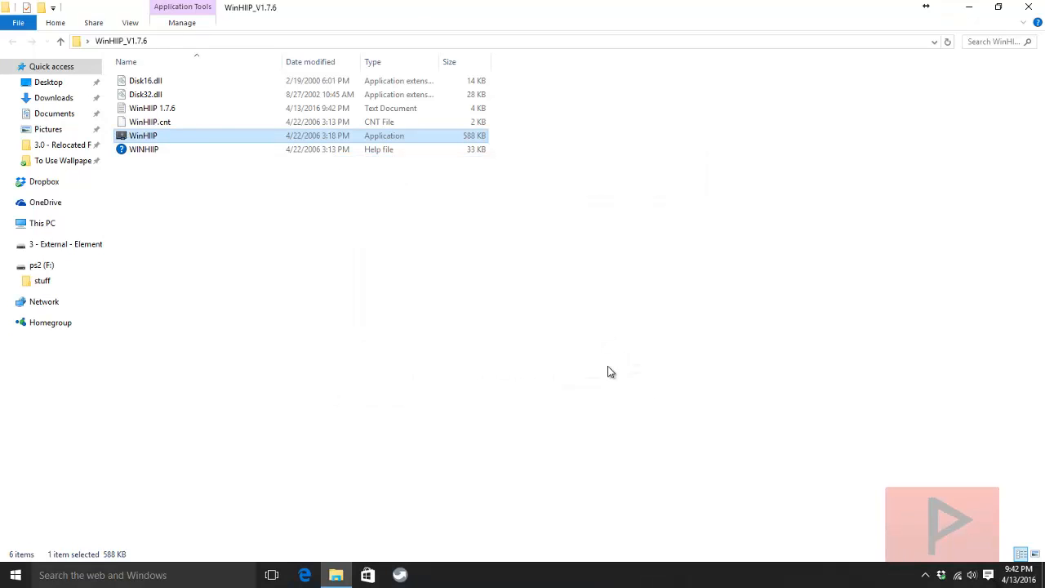
pyautogui.click(620, 411)
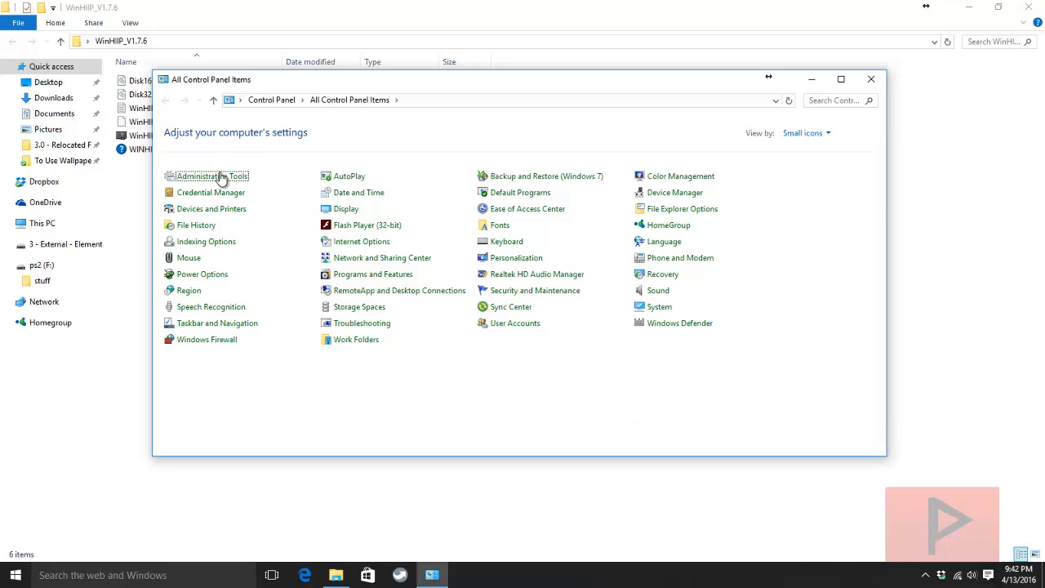
pyautogui.doubleClick(212, 176)
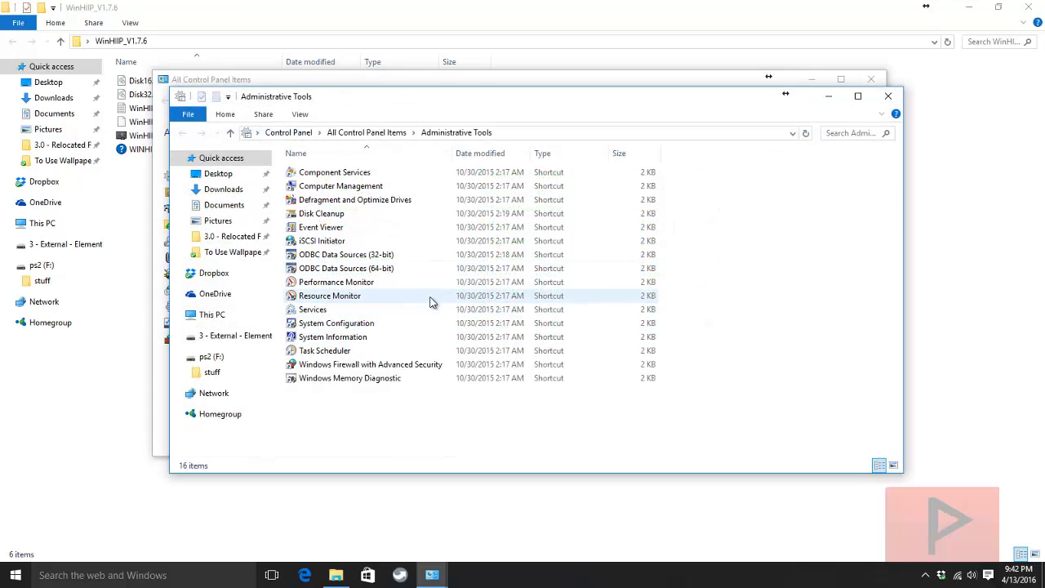
pyautogui.click(340, 186)
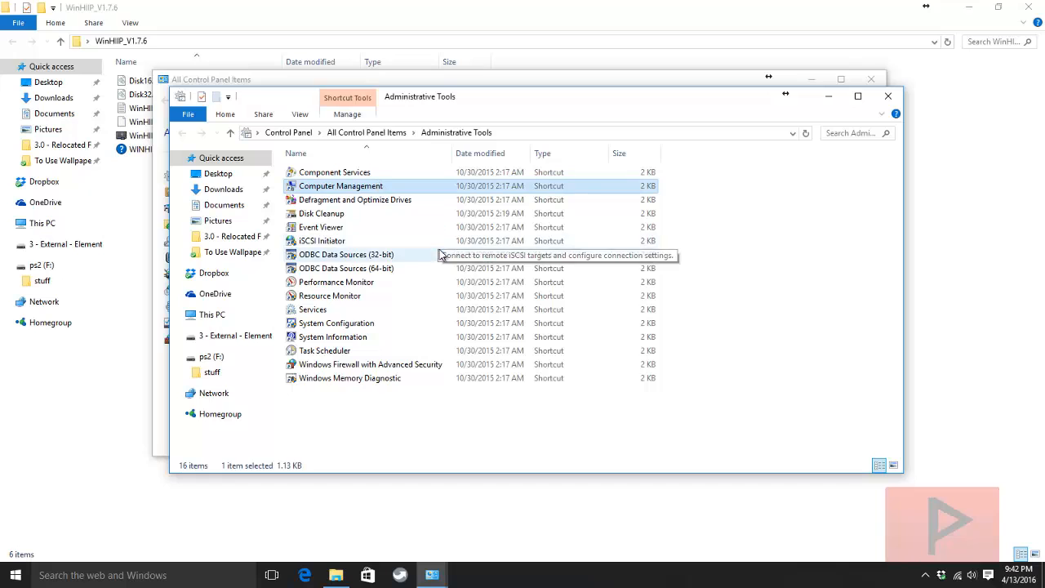
pyautogui.doubleClick(339, 186)
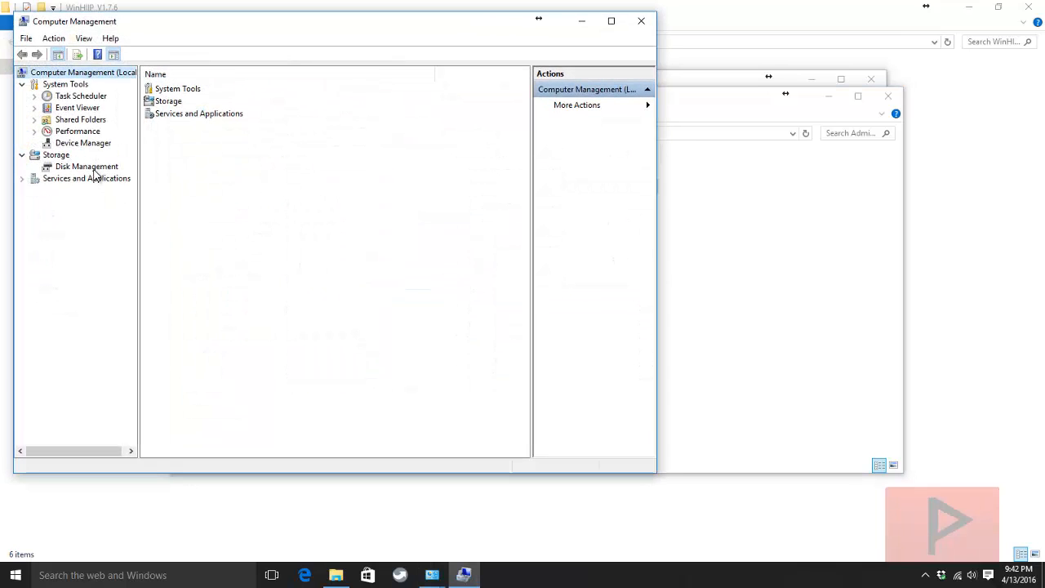
# - In Disk Management, delete the ps2 (F:) volume on Disk 4 and confirm
pyautogui.click(85, 167)
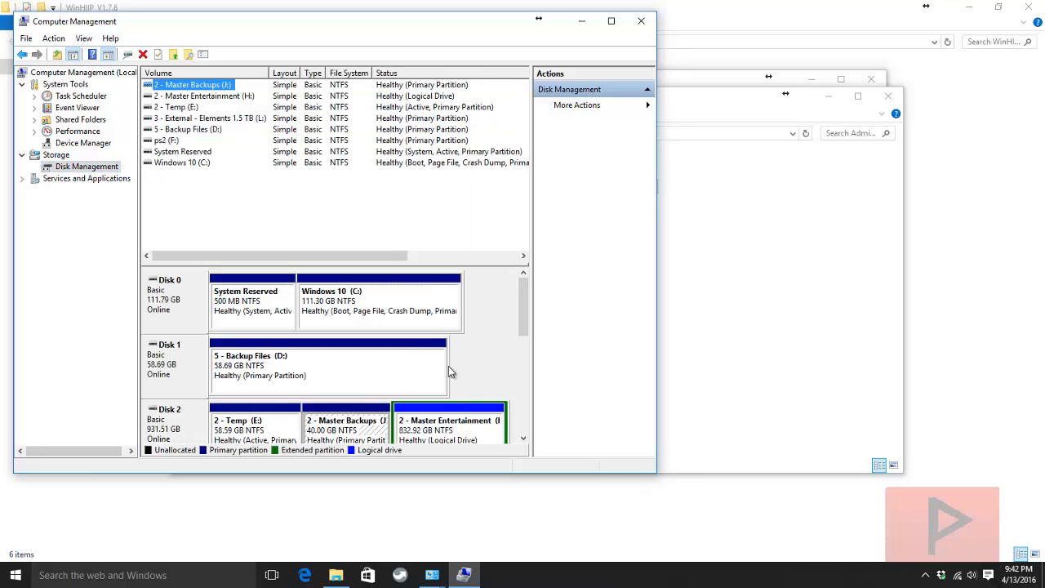
pyautogui.scroll(-3)
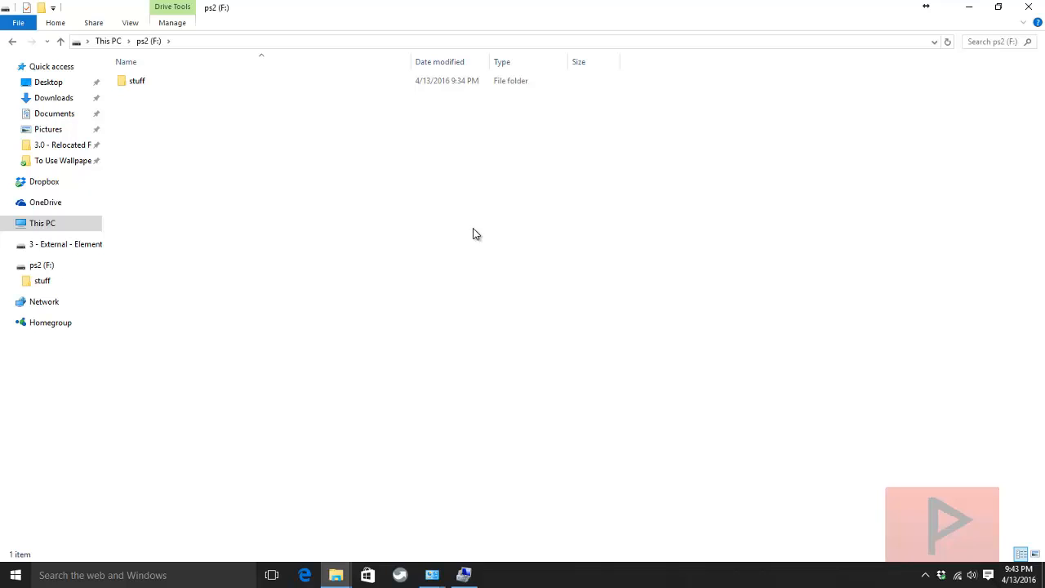
pyautogui.doubleClick(137, 80)
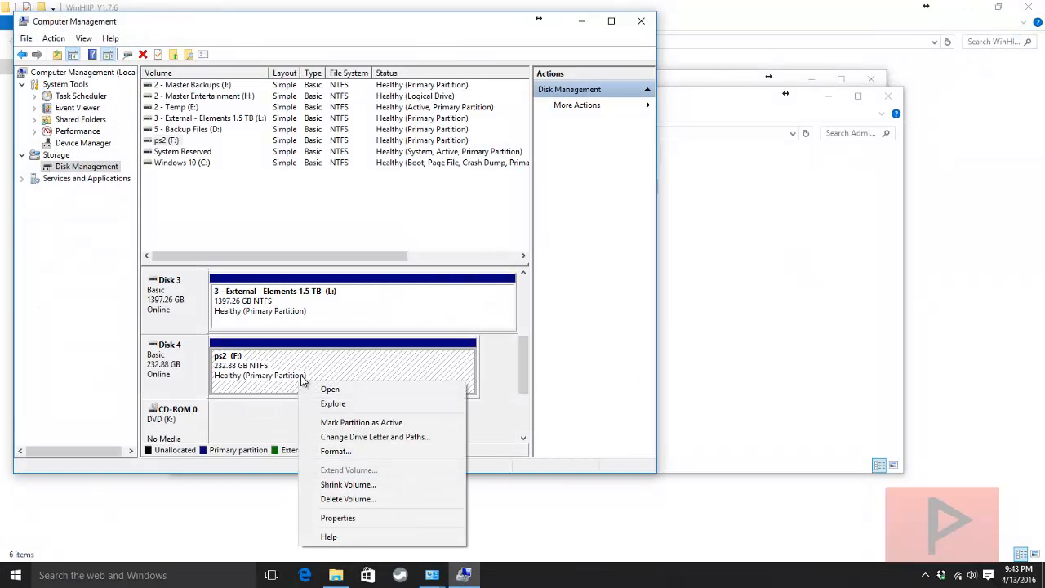
pyautogui.click(348, 500)
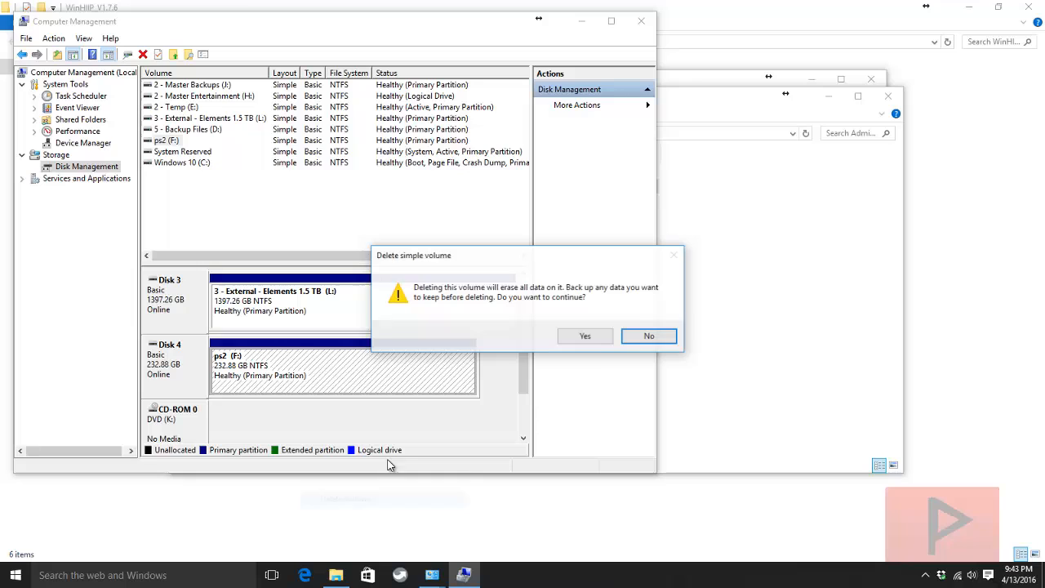
pyautogui.click(648, 336)
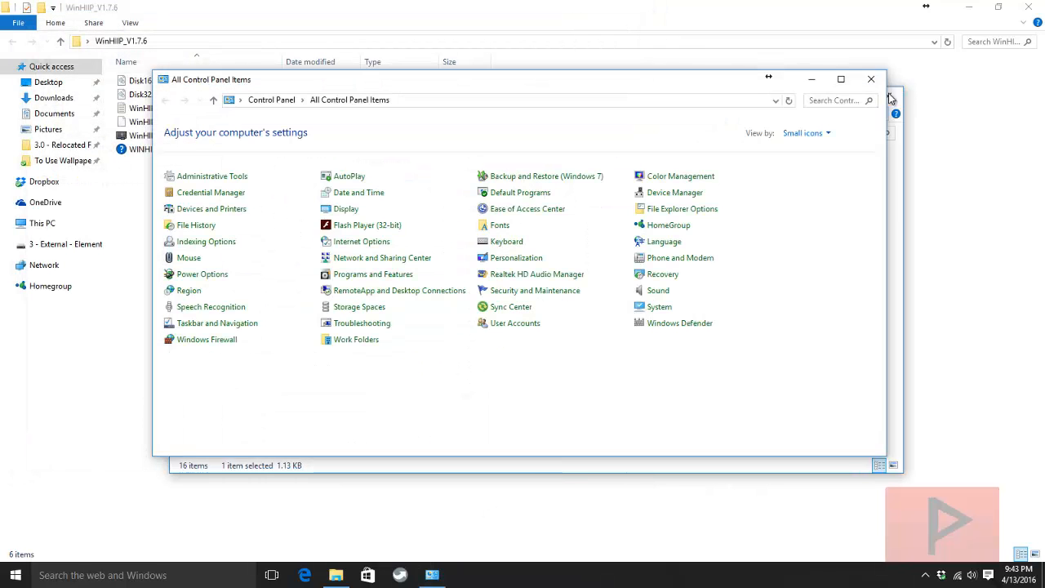
# - Close Control Panel, run WinHIIP.exe as administrator and list the connected drives
pyautogui.click(870, 78)
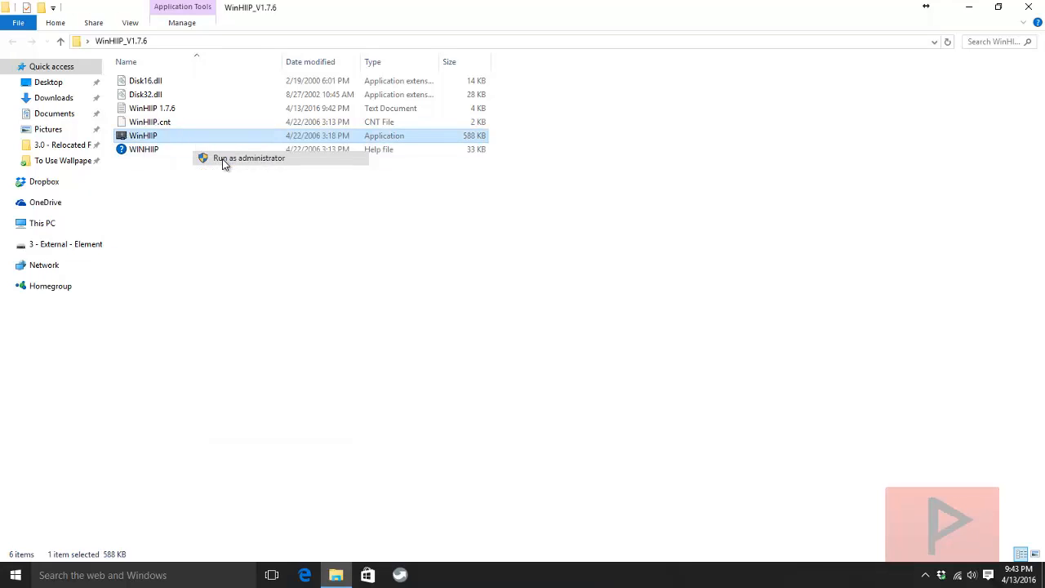
pyautogui.click(248, 156)
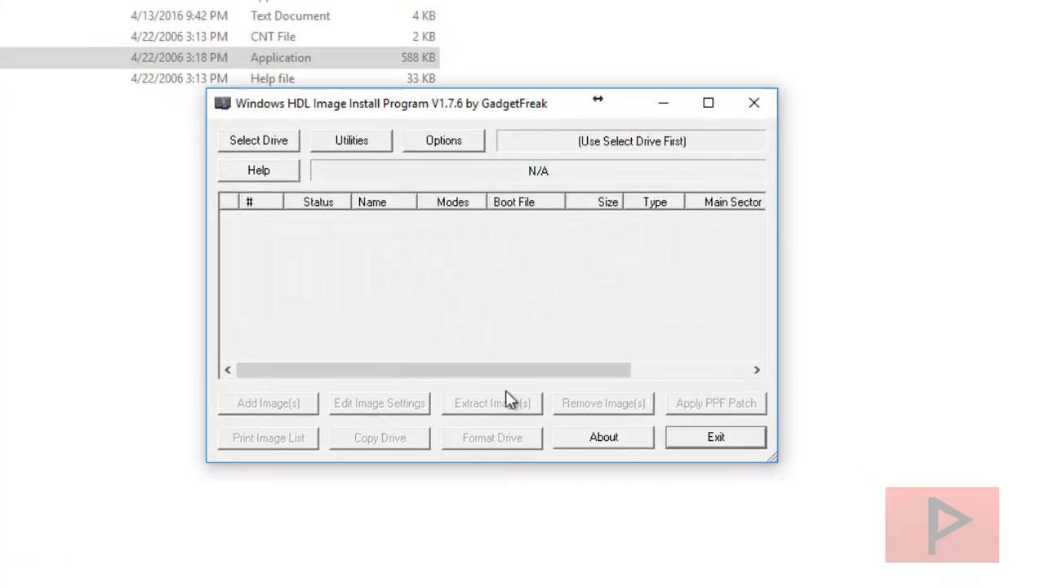
pyautogui.click(258, 141)
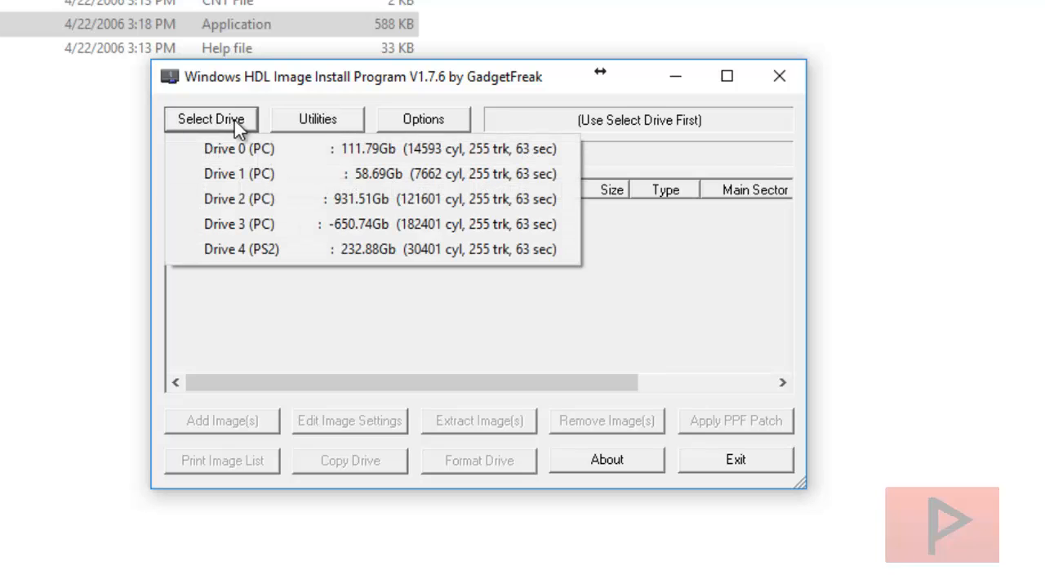
# - Select Drive 4 (PS2, 232.88 GB) and acknowledge the partition errors notice, showing Area 51
pyautogui.click(241, 248)
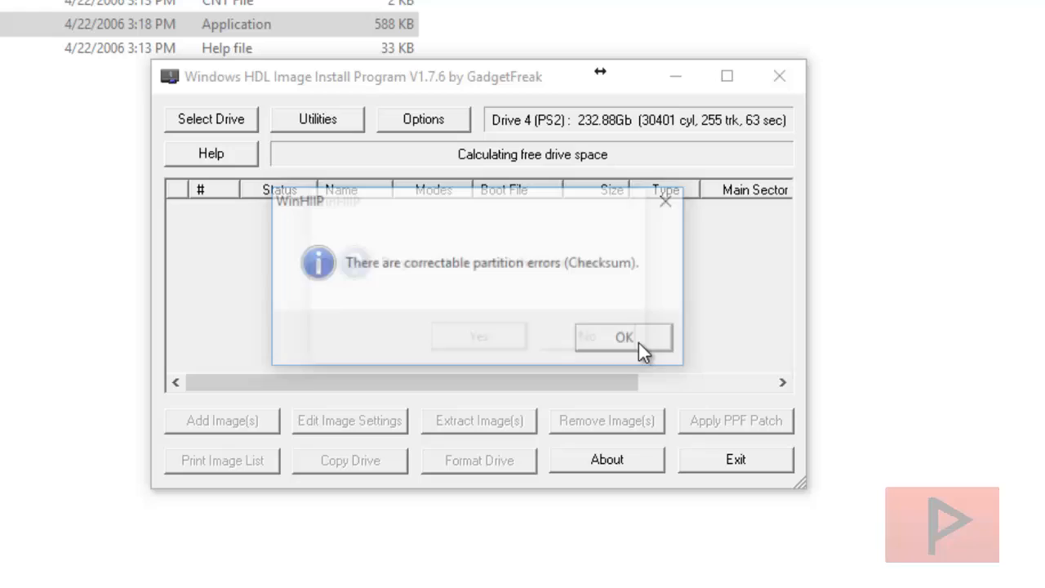
pyautogui.click(624, 337)
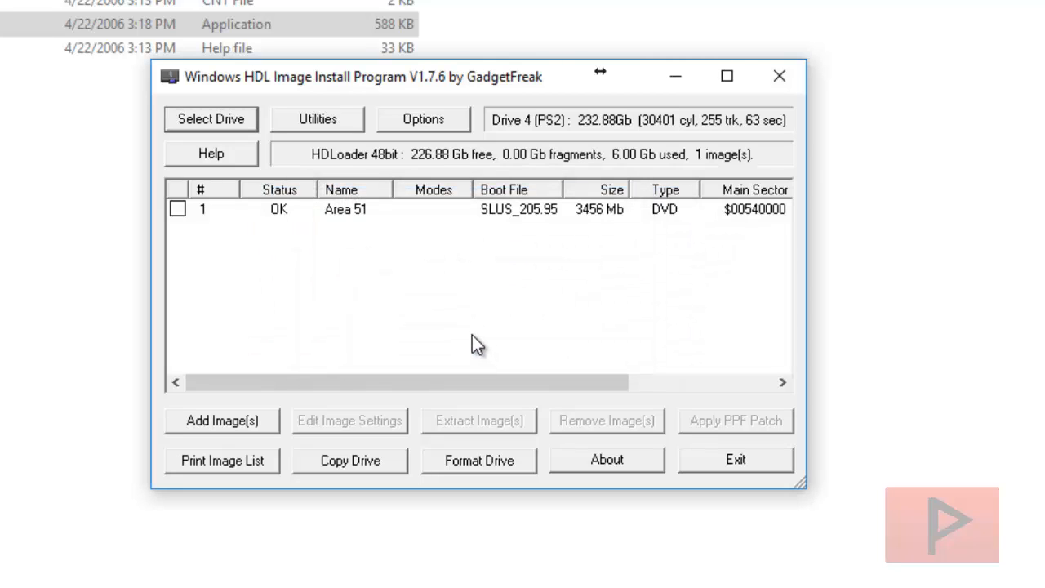
pyautogui.moveTo(445, 260)
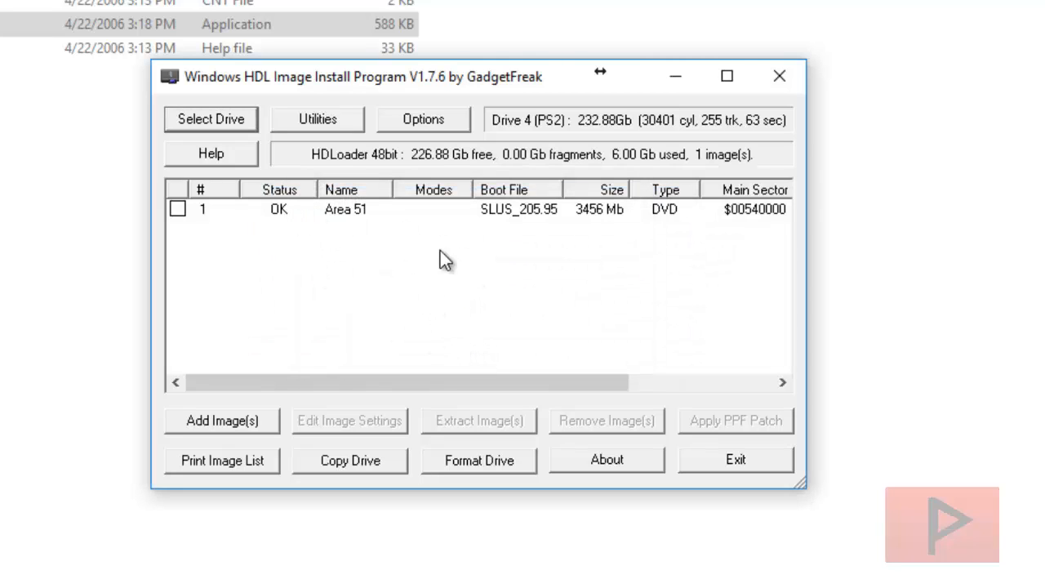
pyautogui.moveTo(480, 465)
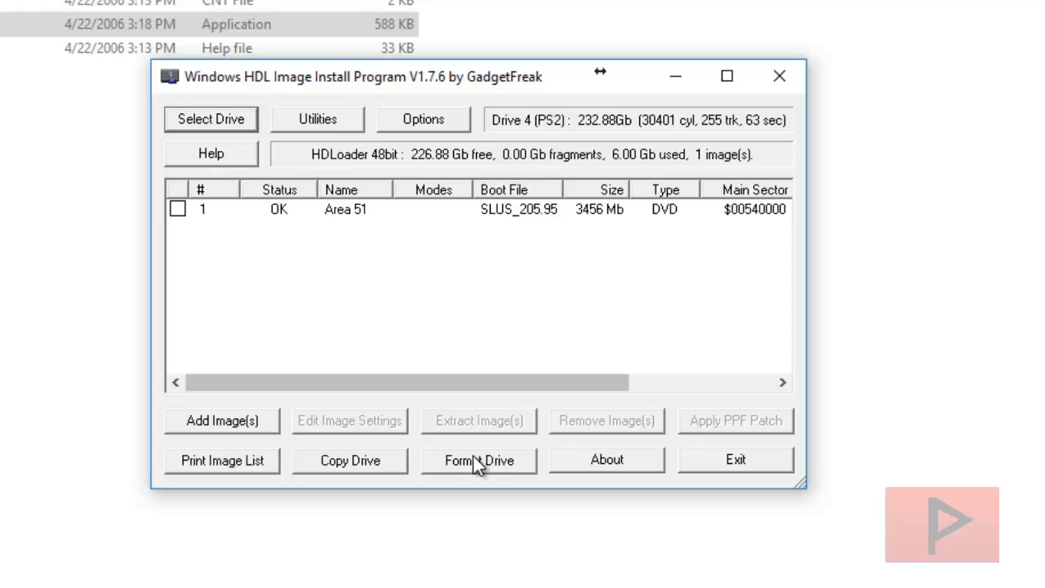
# - Format Drive 4 with Quick erase for HDLoader 48bit, confirming the warning and HDL Settings message
pyautogui.click(479, 461)
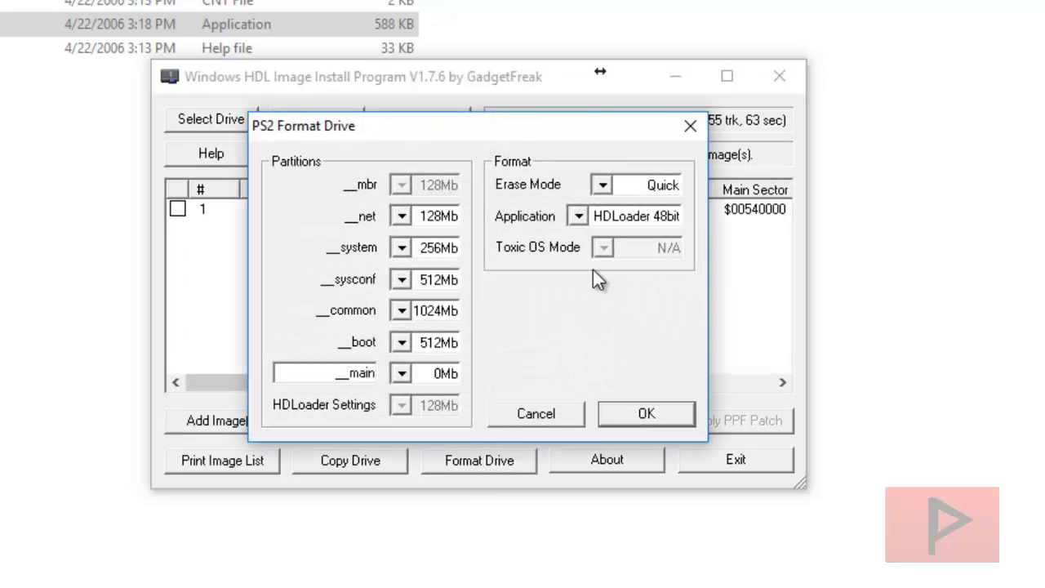
pyautogui.moveTo(645, 379)
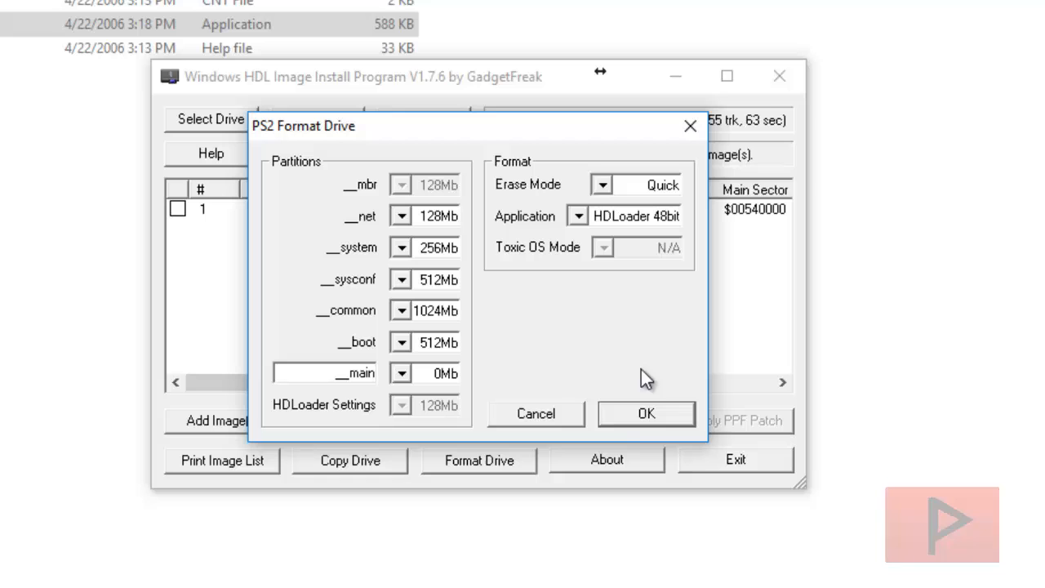
pyautogui.moveTo(636, 423)
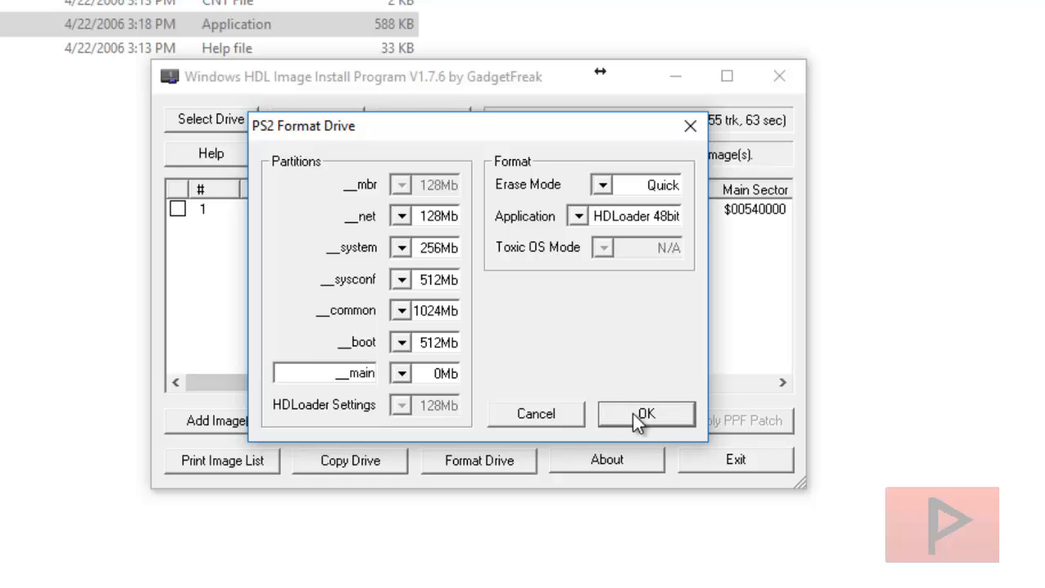
pyautogui.click(647, 415)
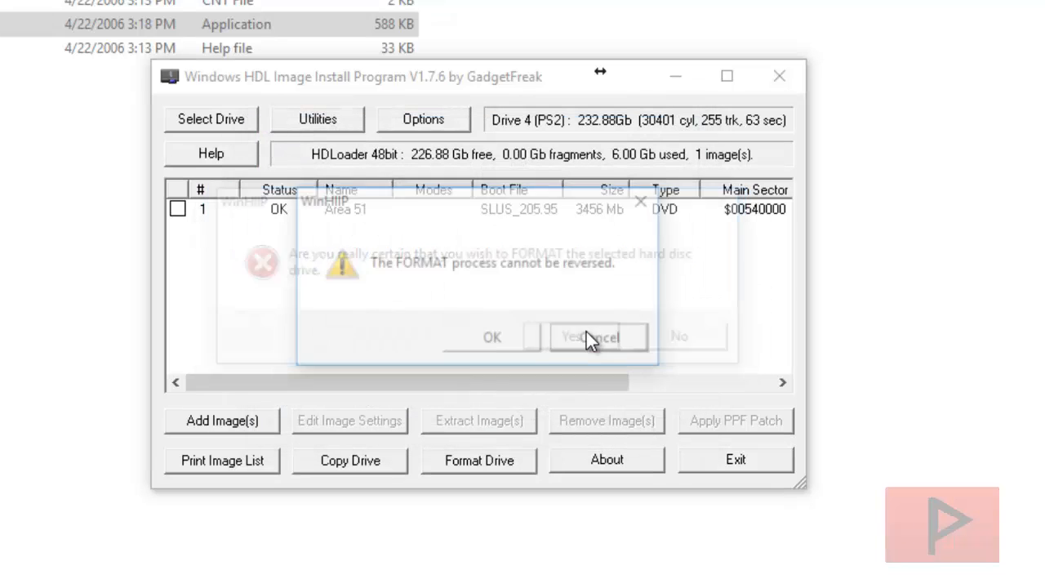
pyautogui.click(589, 336)
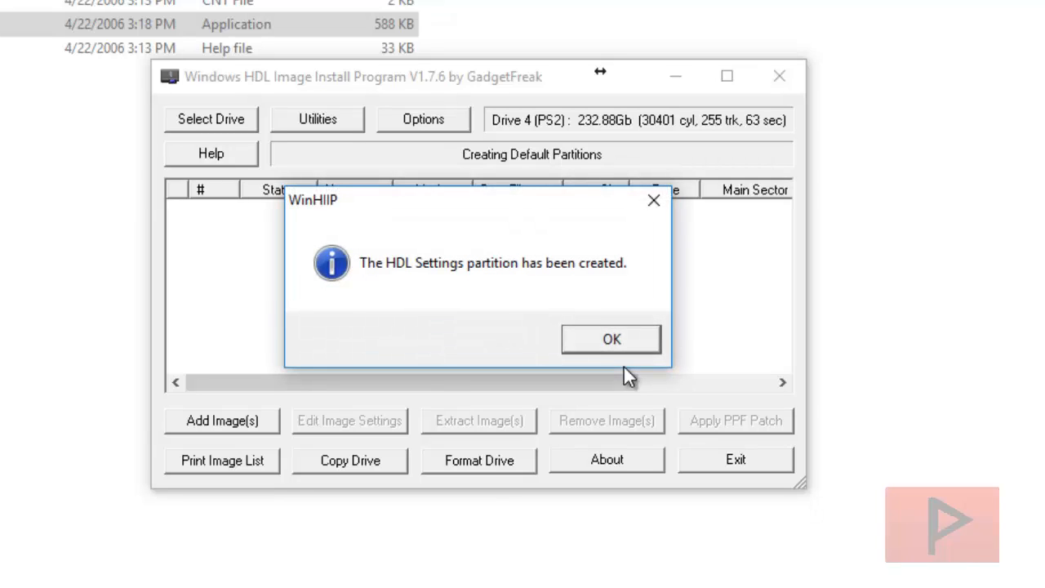
pyautogui.moveTo(636, 372)
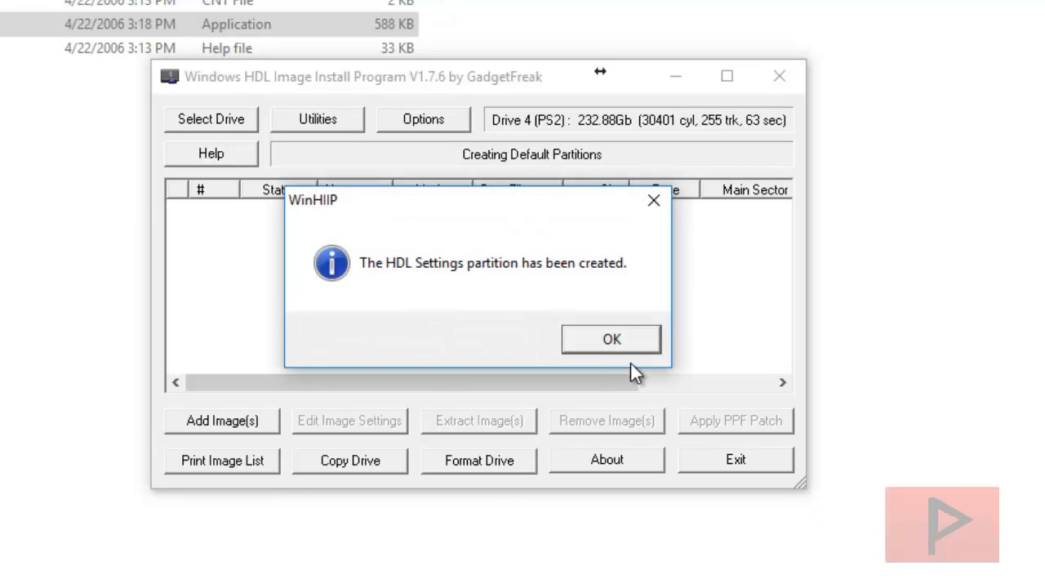
pyautogui.click(611, 338)
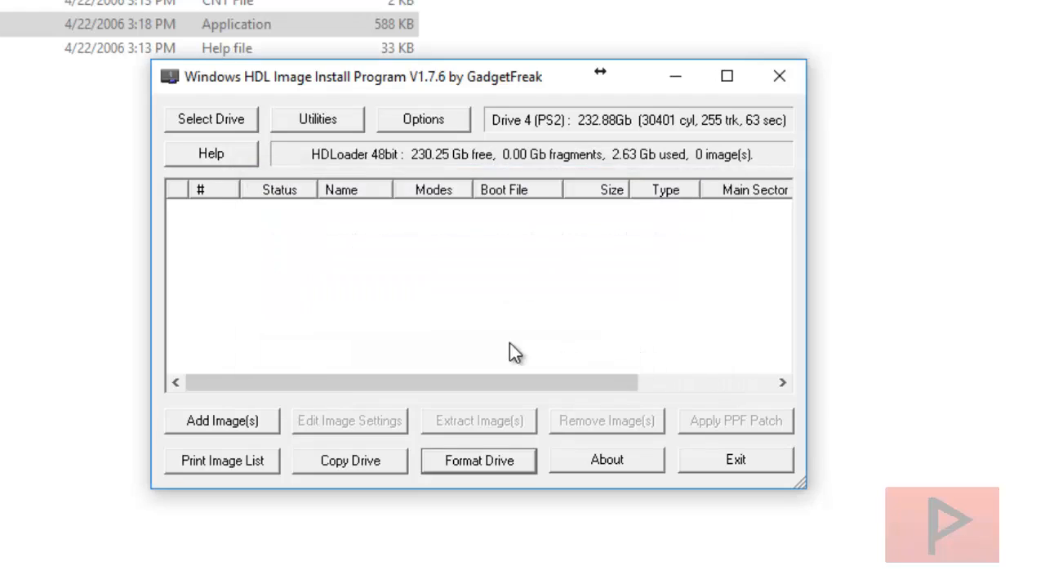
# - Add SILPHEED.ISO from Desktop > PS2 Games as an image file to install
pyautogui.click(222, 422)
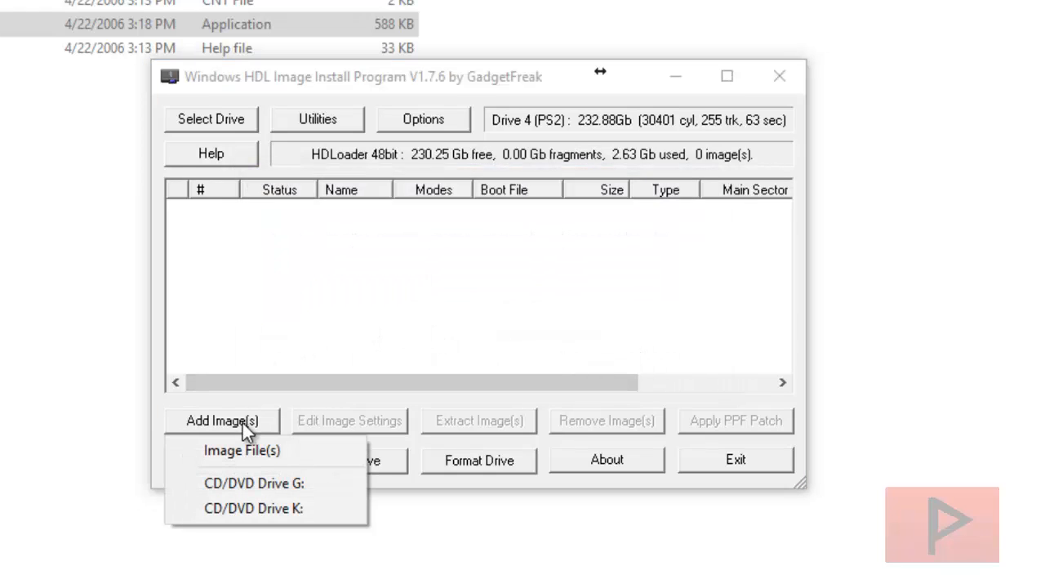
pyautogui.click(241, 451)
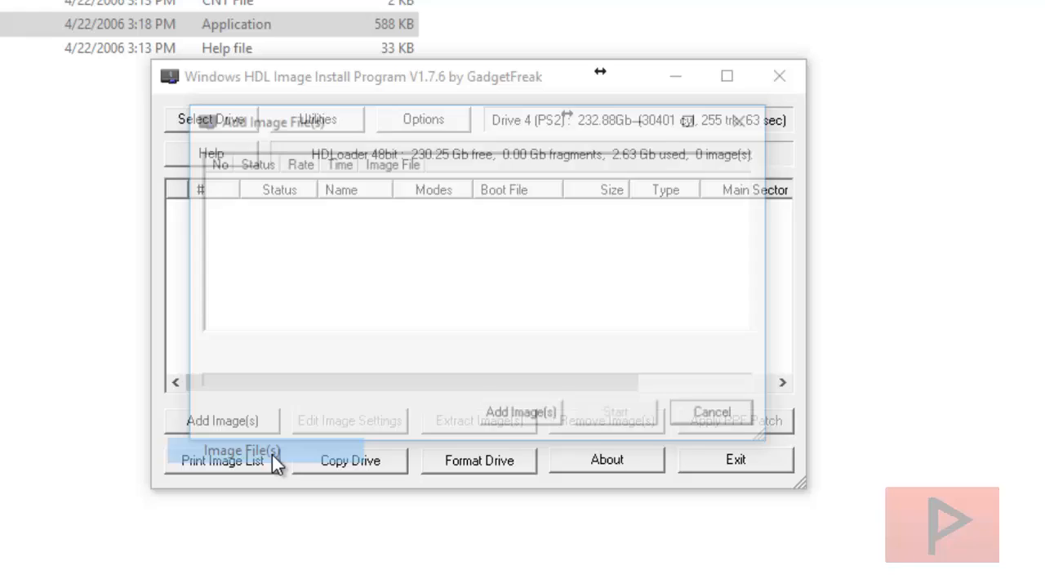
pyautogui.click(222, 420)
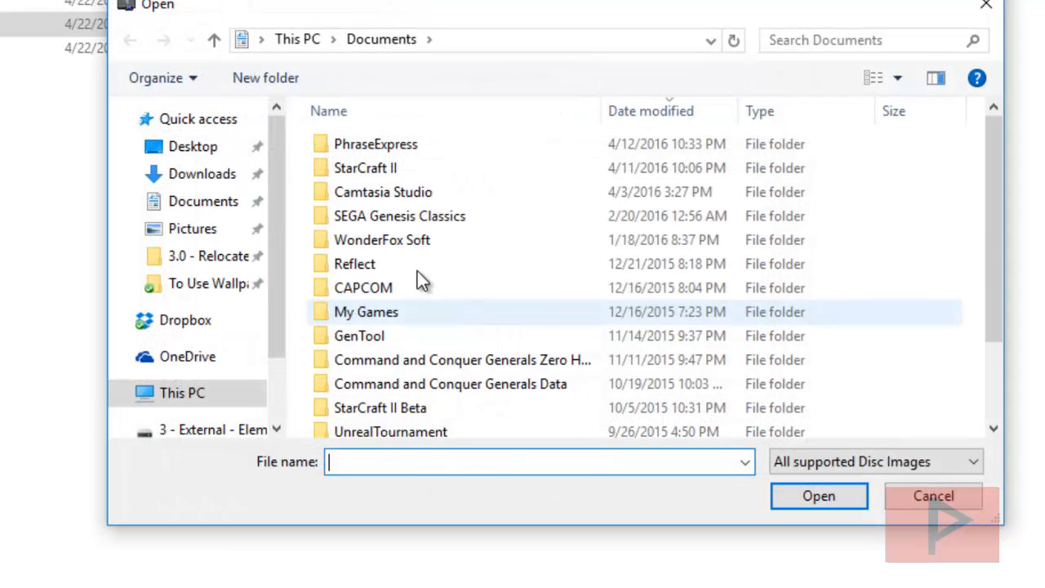
pyautogui.click(193, 147)
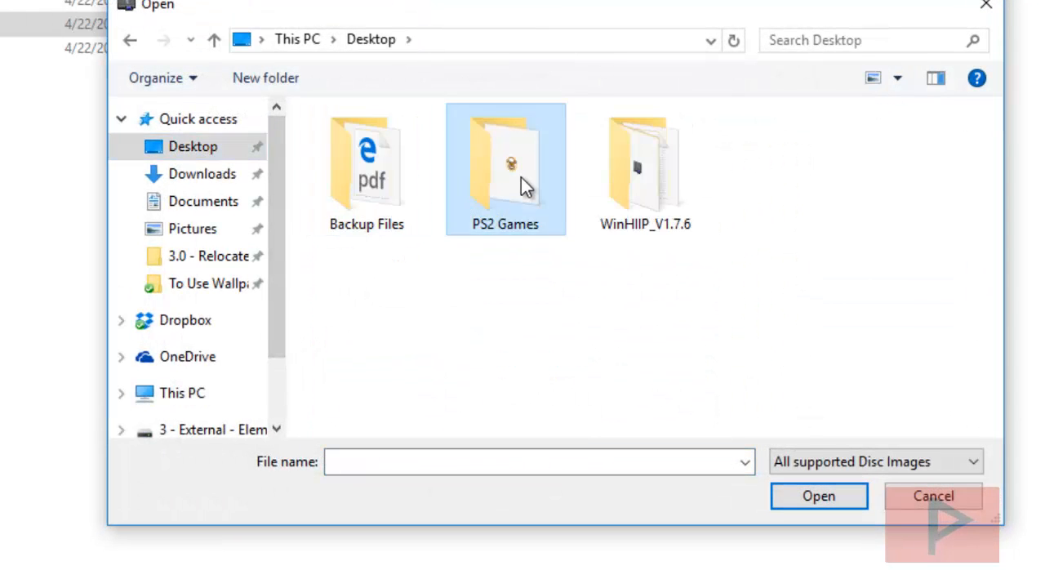
pyautogui.doubleClick(504, 163)
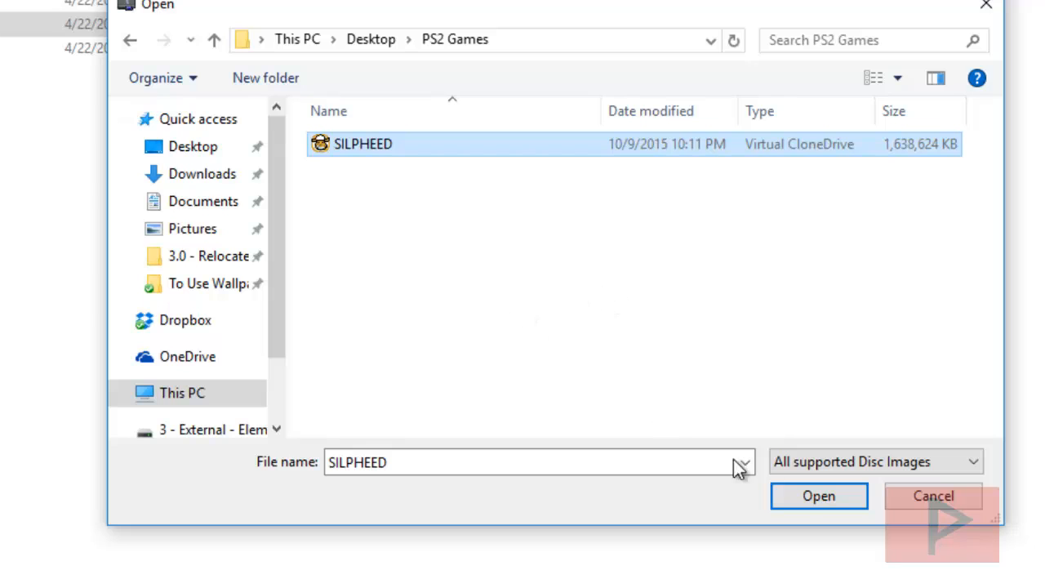
pyautogui.click(818, 496)
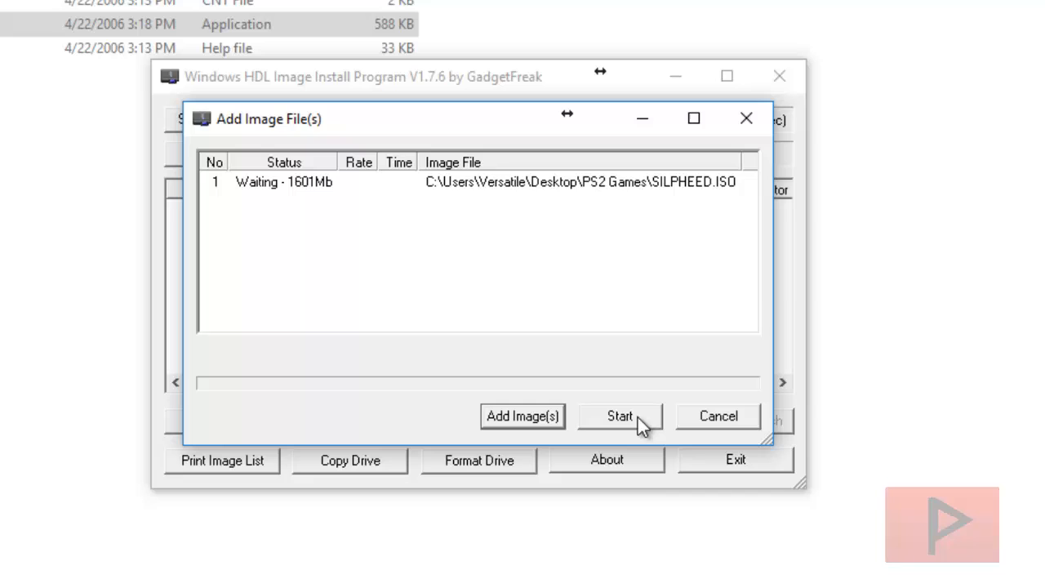
# - Start the install, accept SILPHEED's DVD title settings, and close the finished Add Image window
pyautogui.click(619, 417)
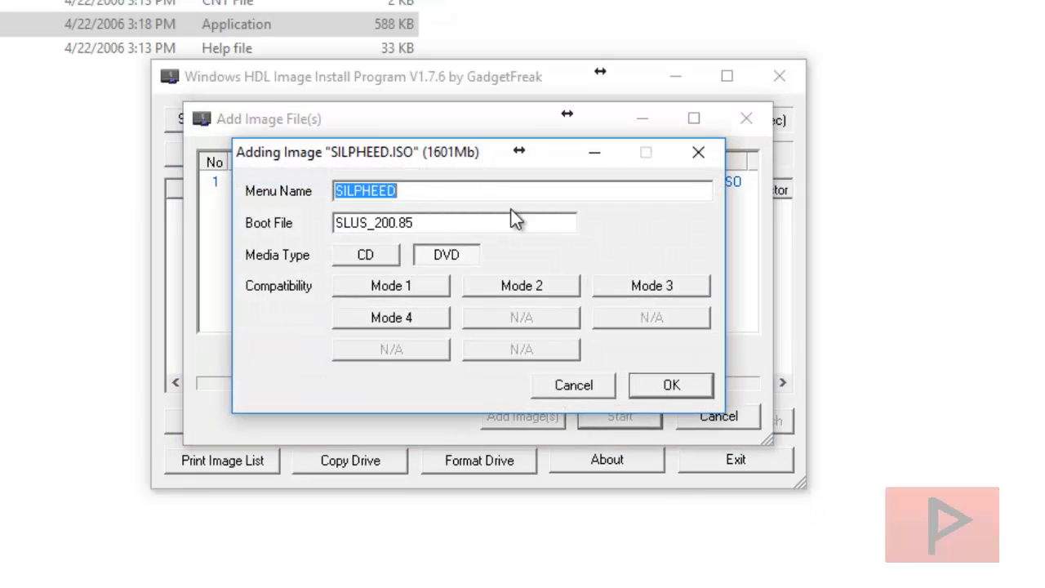
pyautogui.click(669, 385)
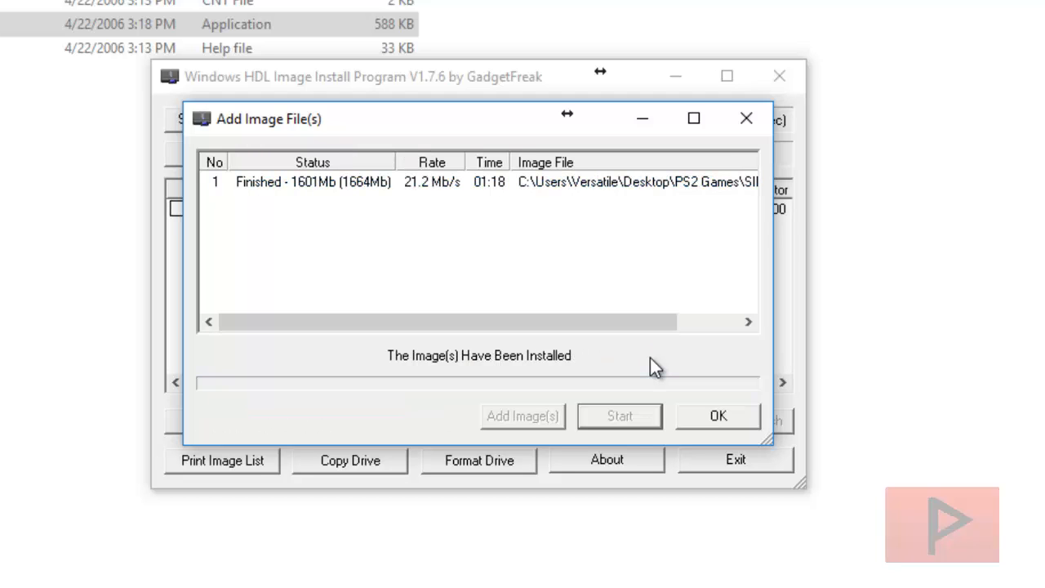
pyautogui.click(719, 416)
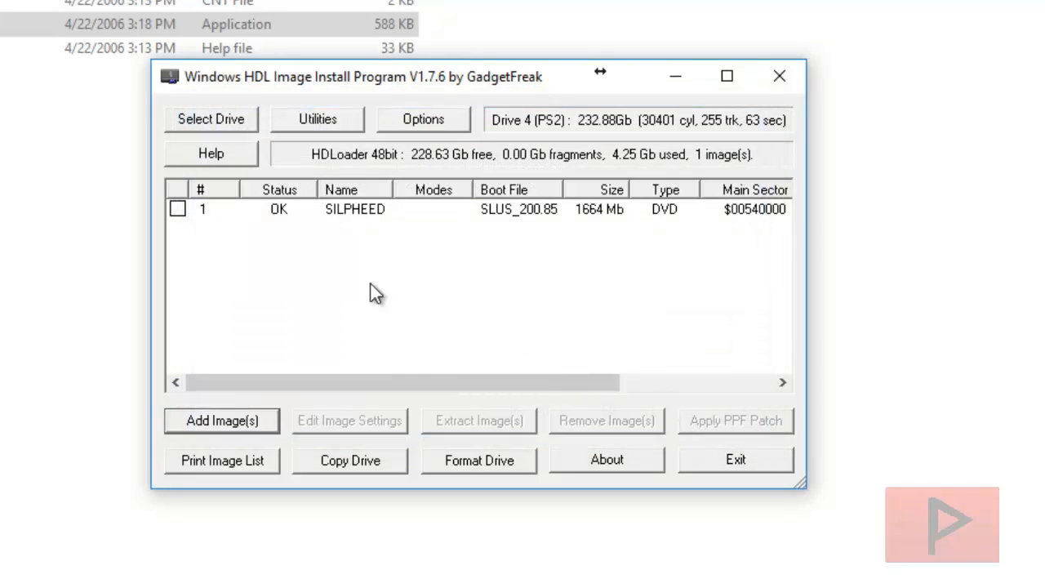
pyautogui.moveTo(351, 307)
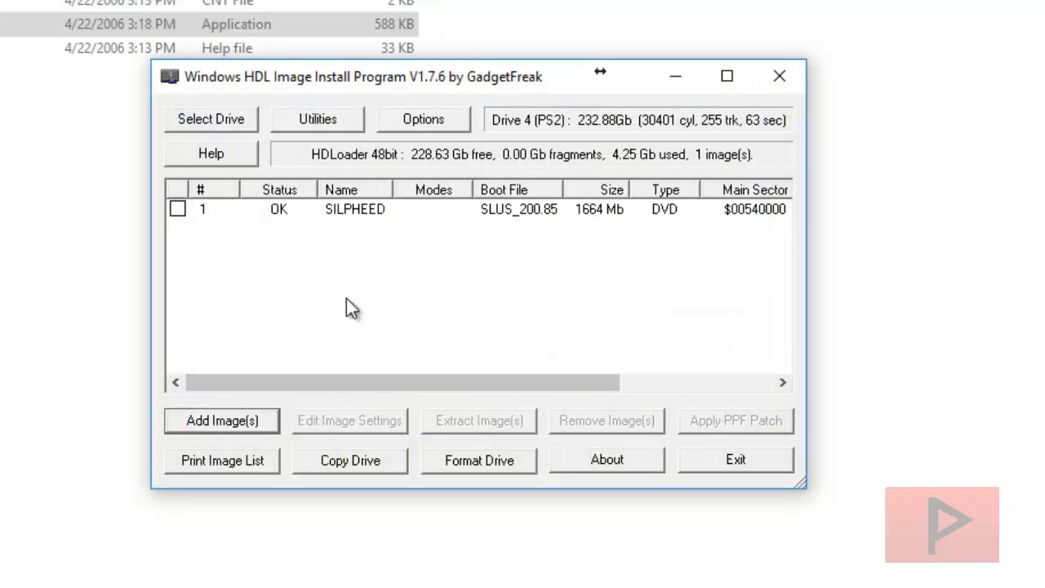
pyautogui.click(222, 420)
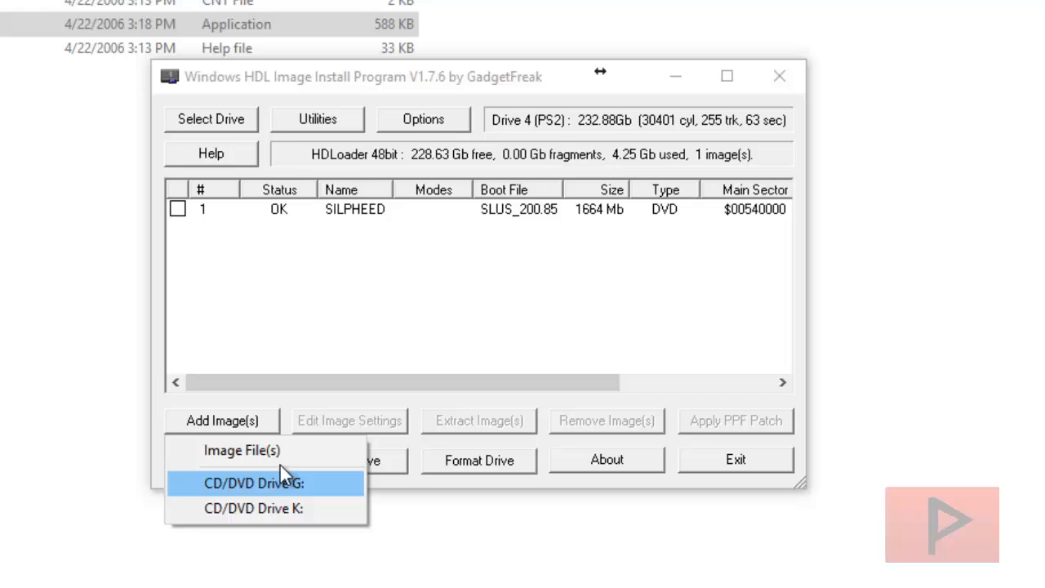
pyautogui.moveTo(421, 275)
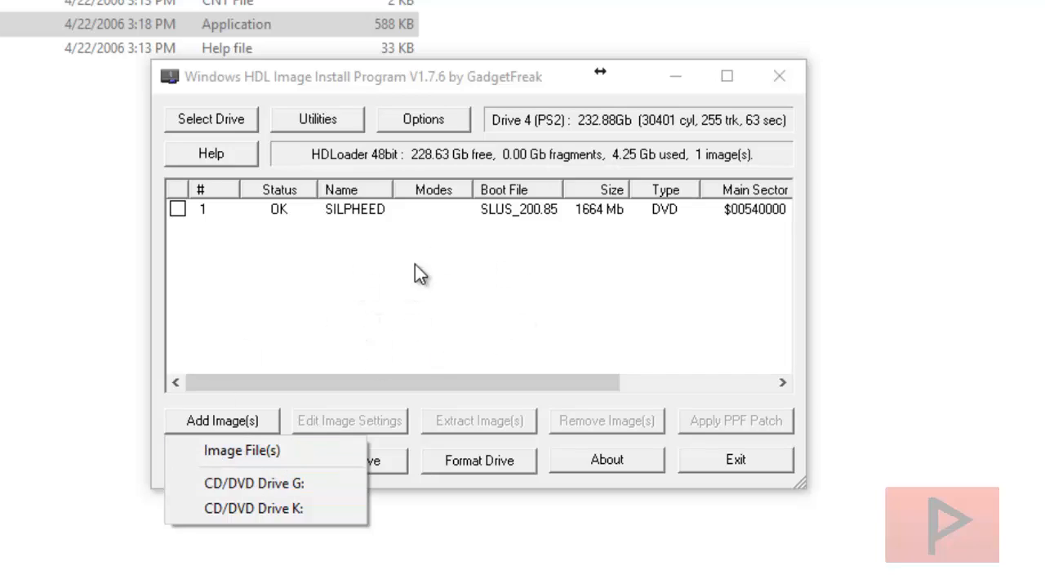
pyautogui.click(503, 326)
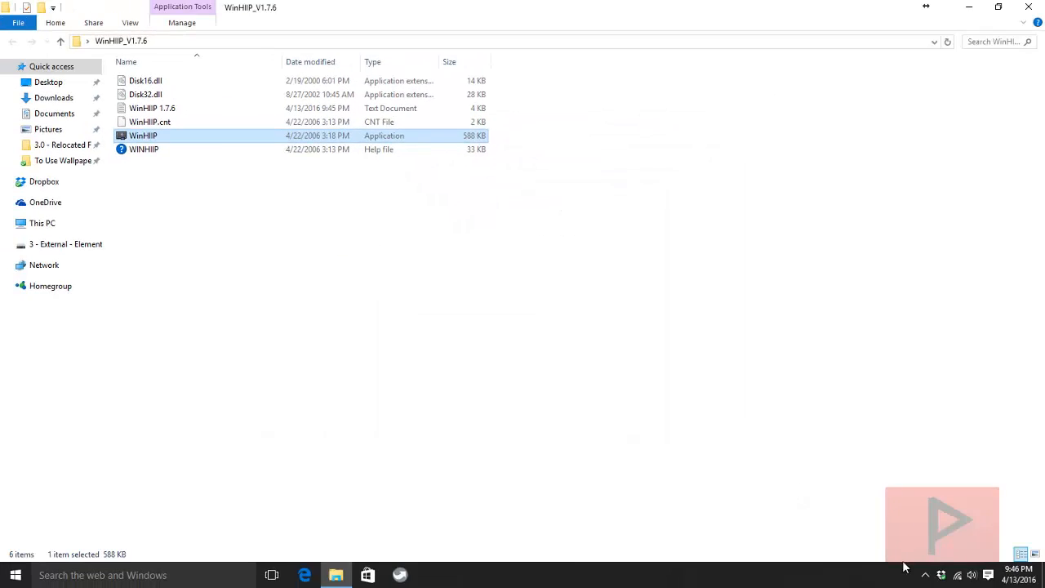
# - Eject the USB to ATA/ATAPI Bridge drive via Safely Remove Hardware
pyautogui.click(941, 575)
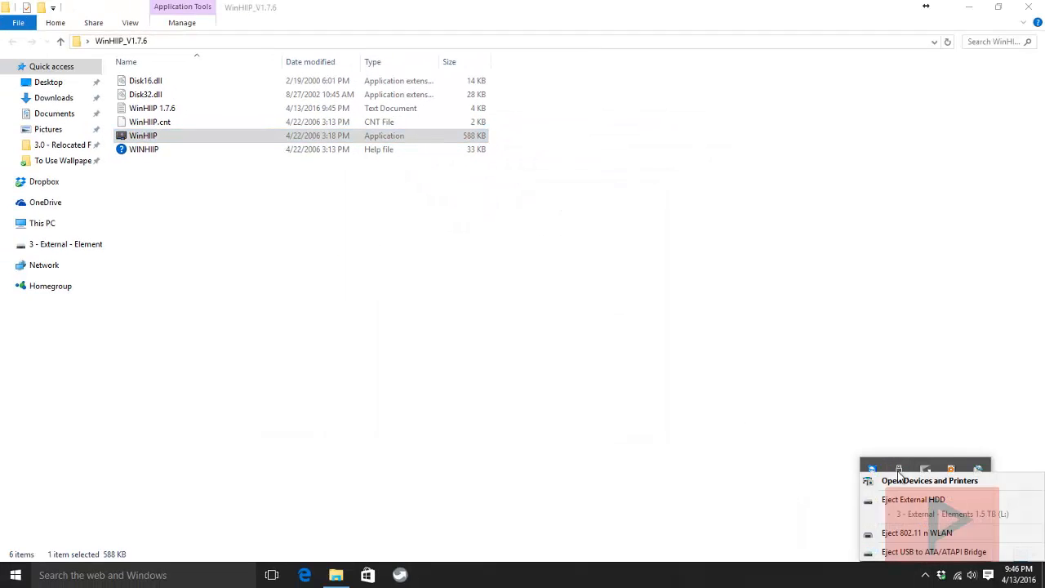
pyautogui.click(913, 499)
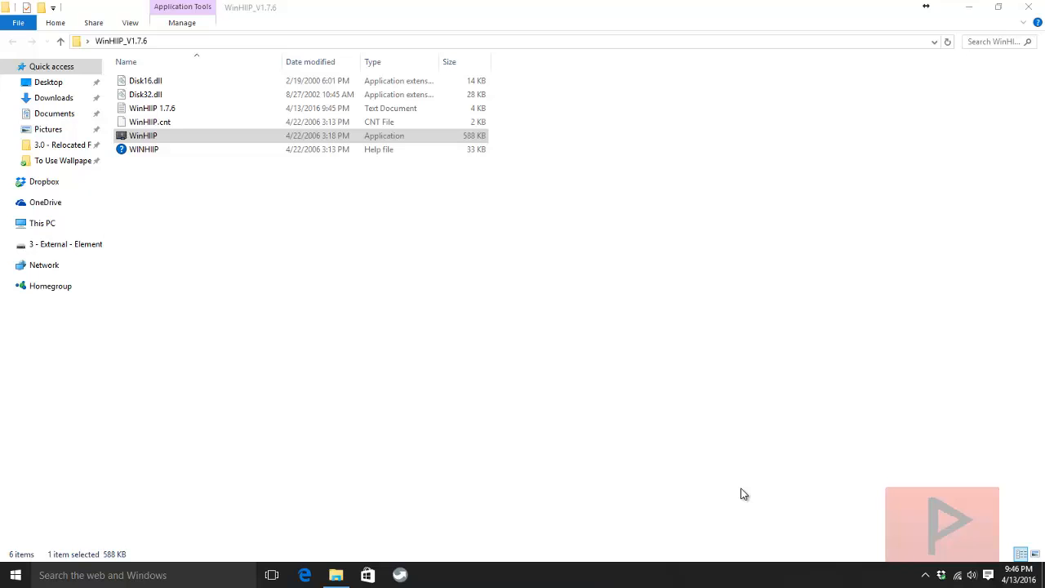
pyautogui.moveTo(712, 437)
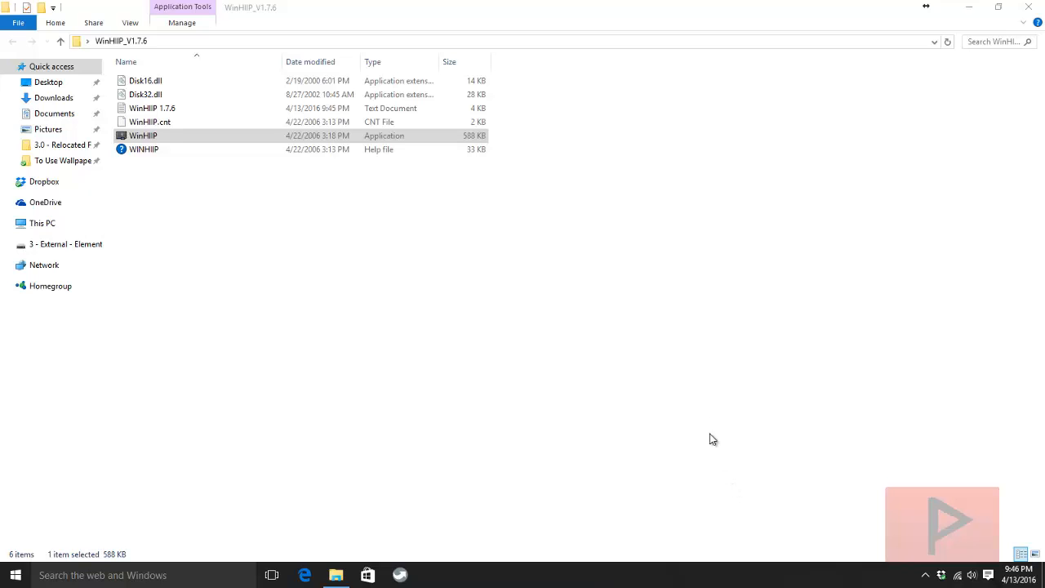